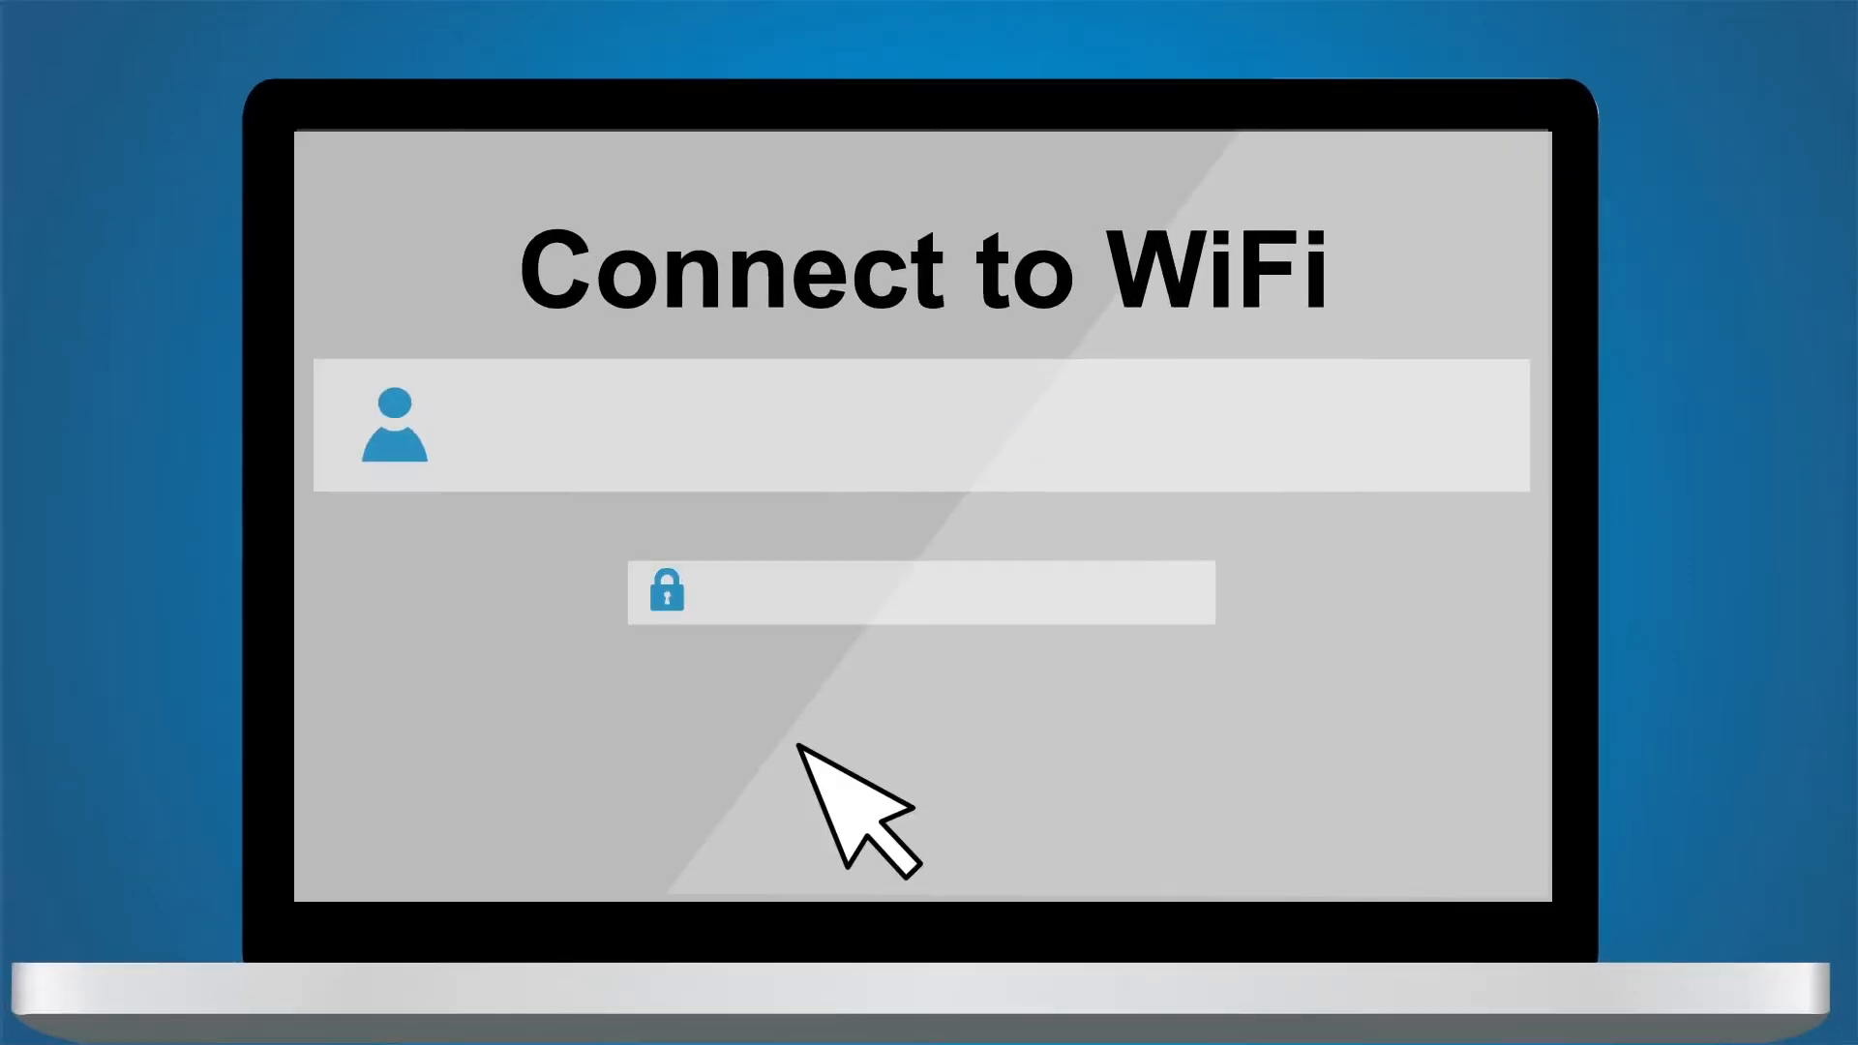
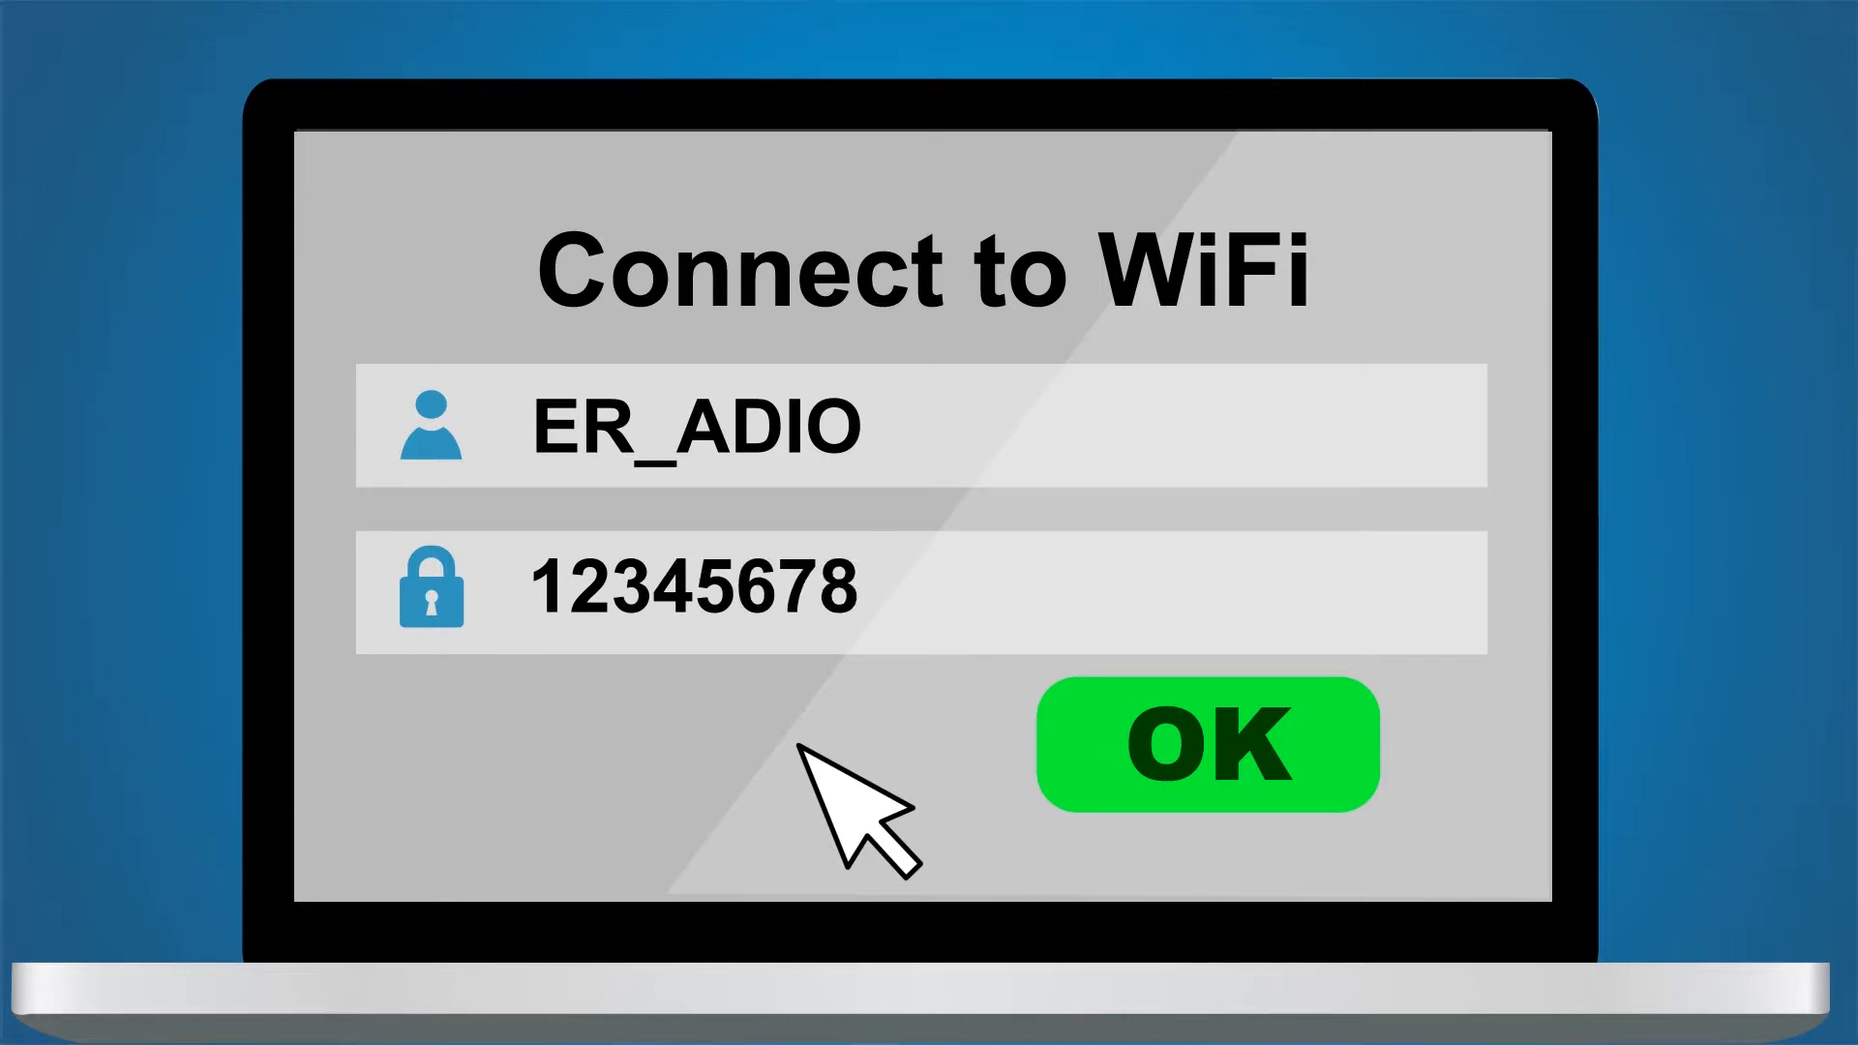
{"action": "left_click", "coordinate": [1206, 744]}
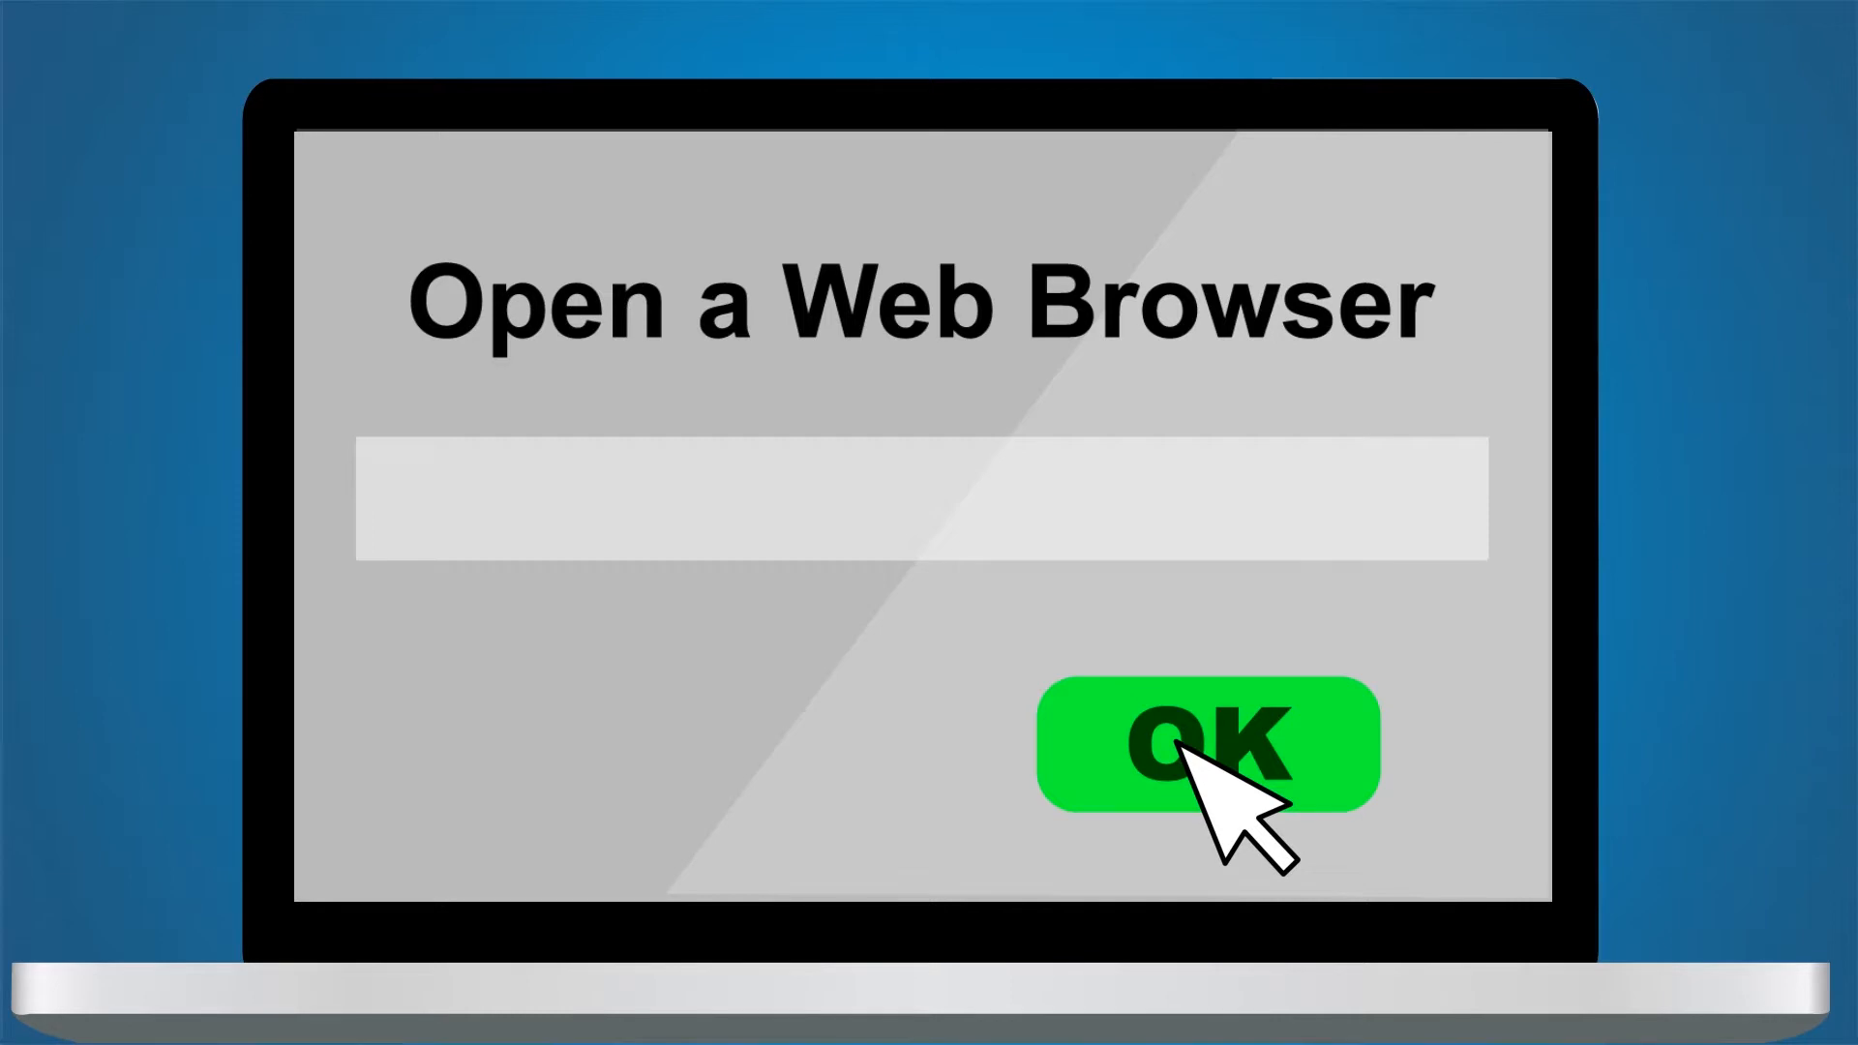
Load the radio setup page at 192.168.1.1/ in the browser address bar
{"action": "type", "text": "1"}
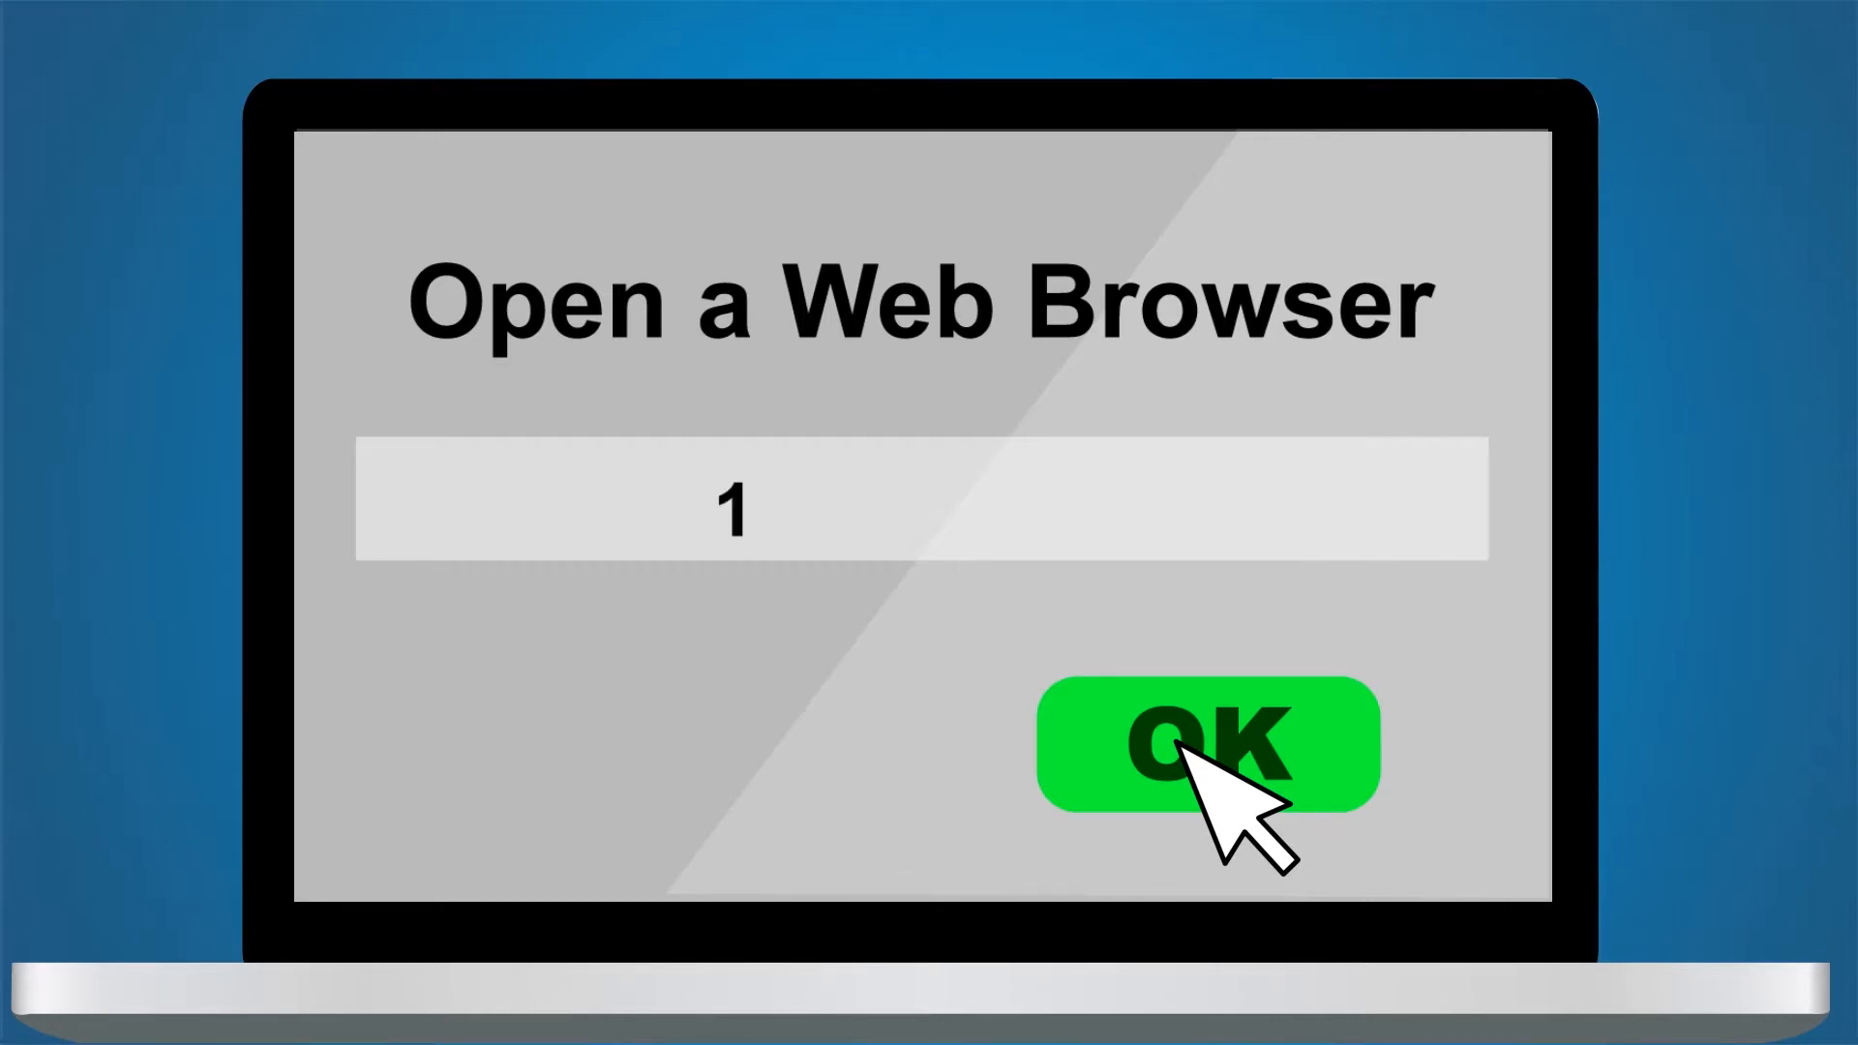
{"action": "type", "text": "92.16"}
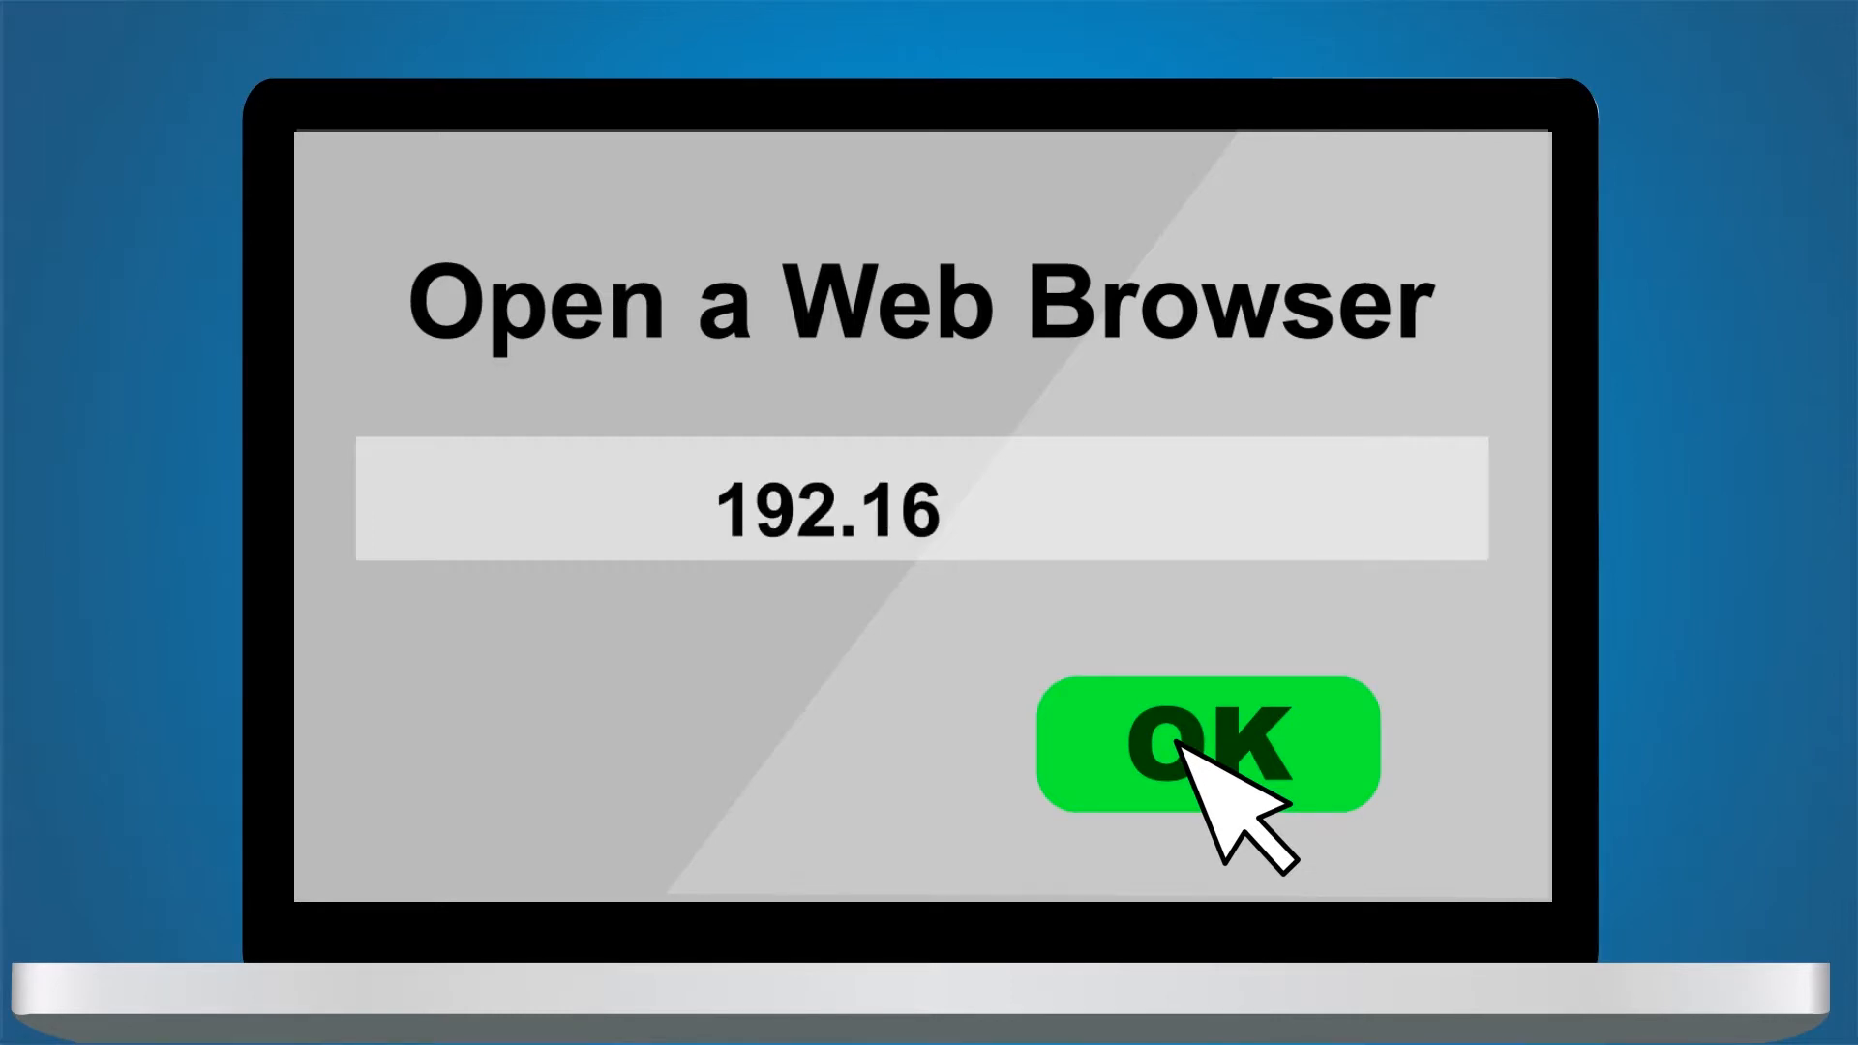
{"action": "type", "text": "8.1.1"}
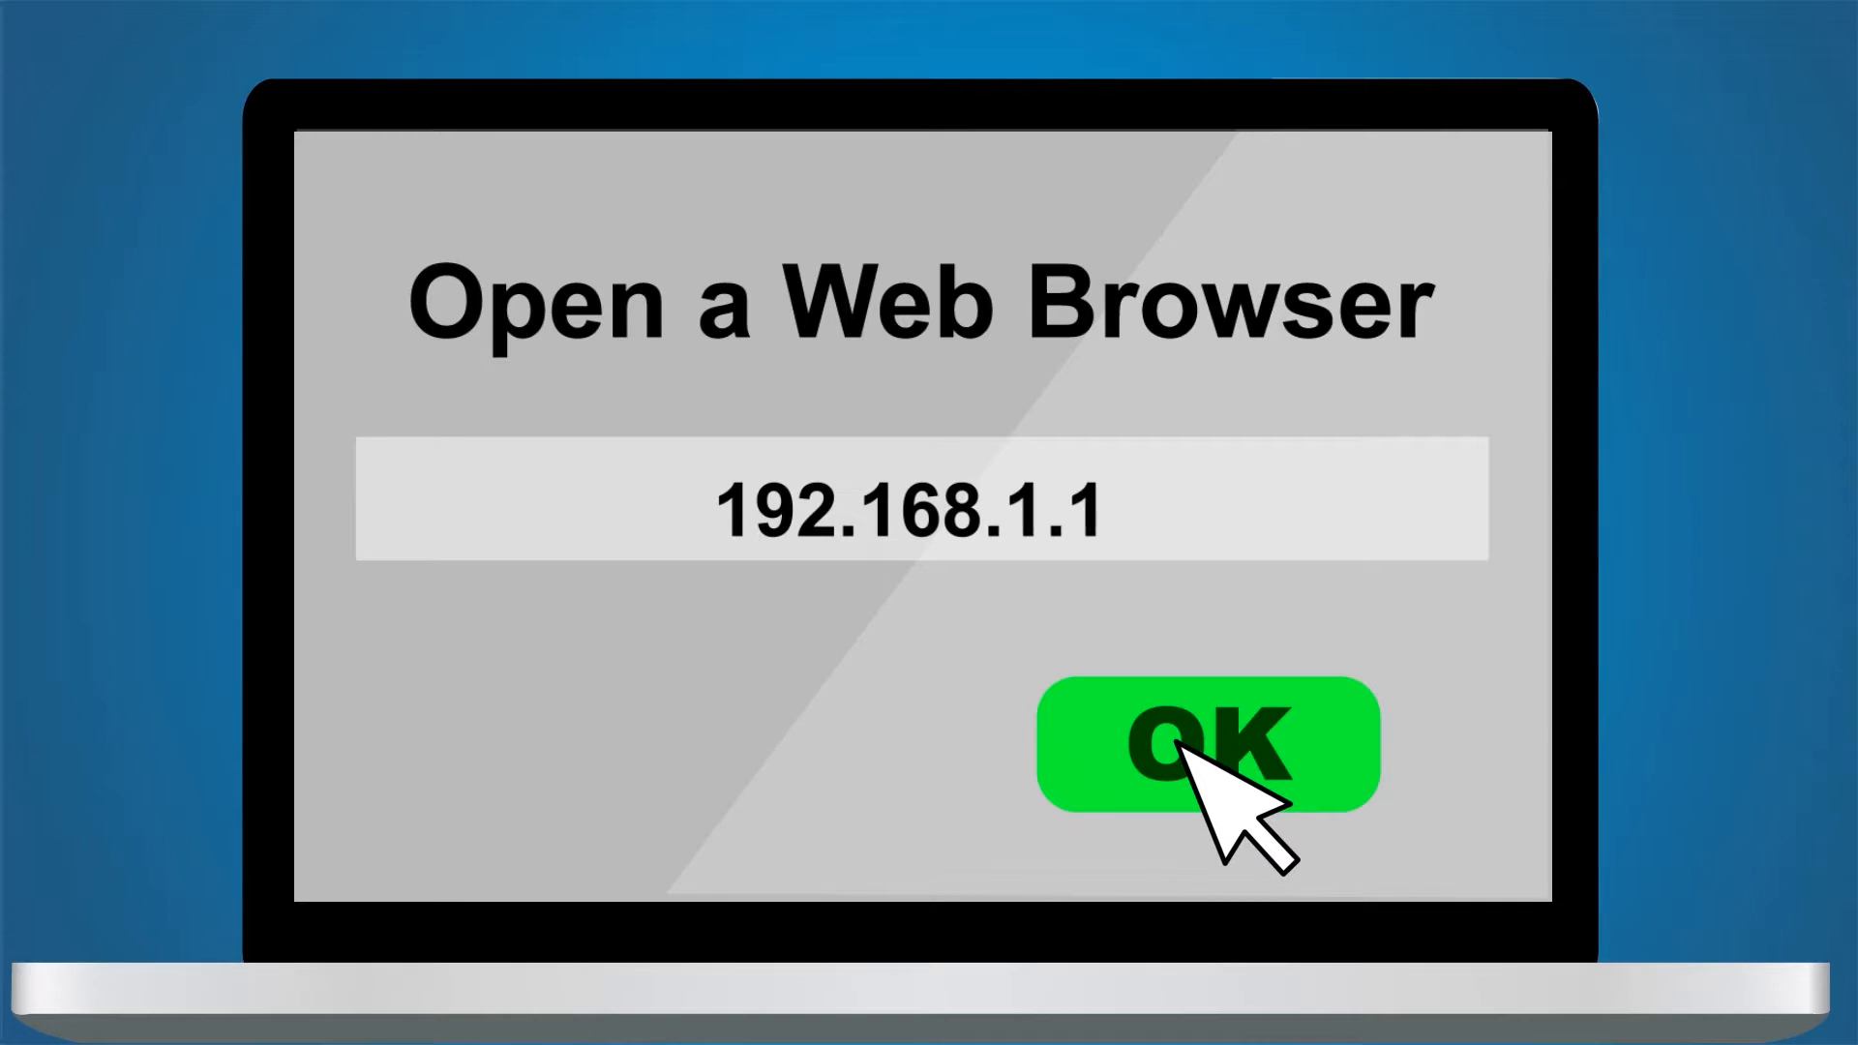
{"action": "type", "text": "/"}
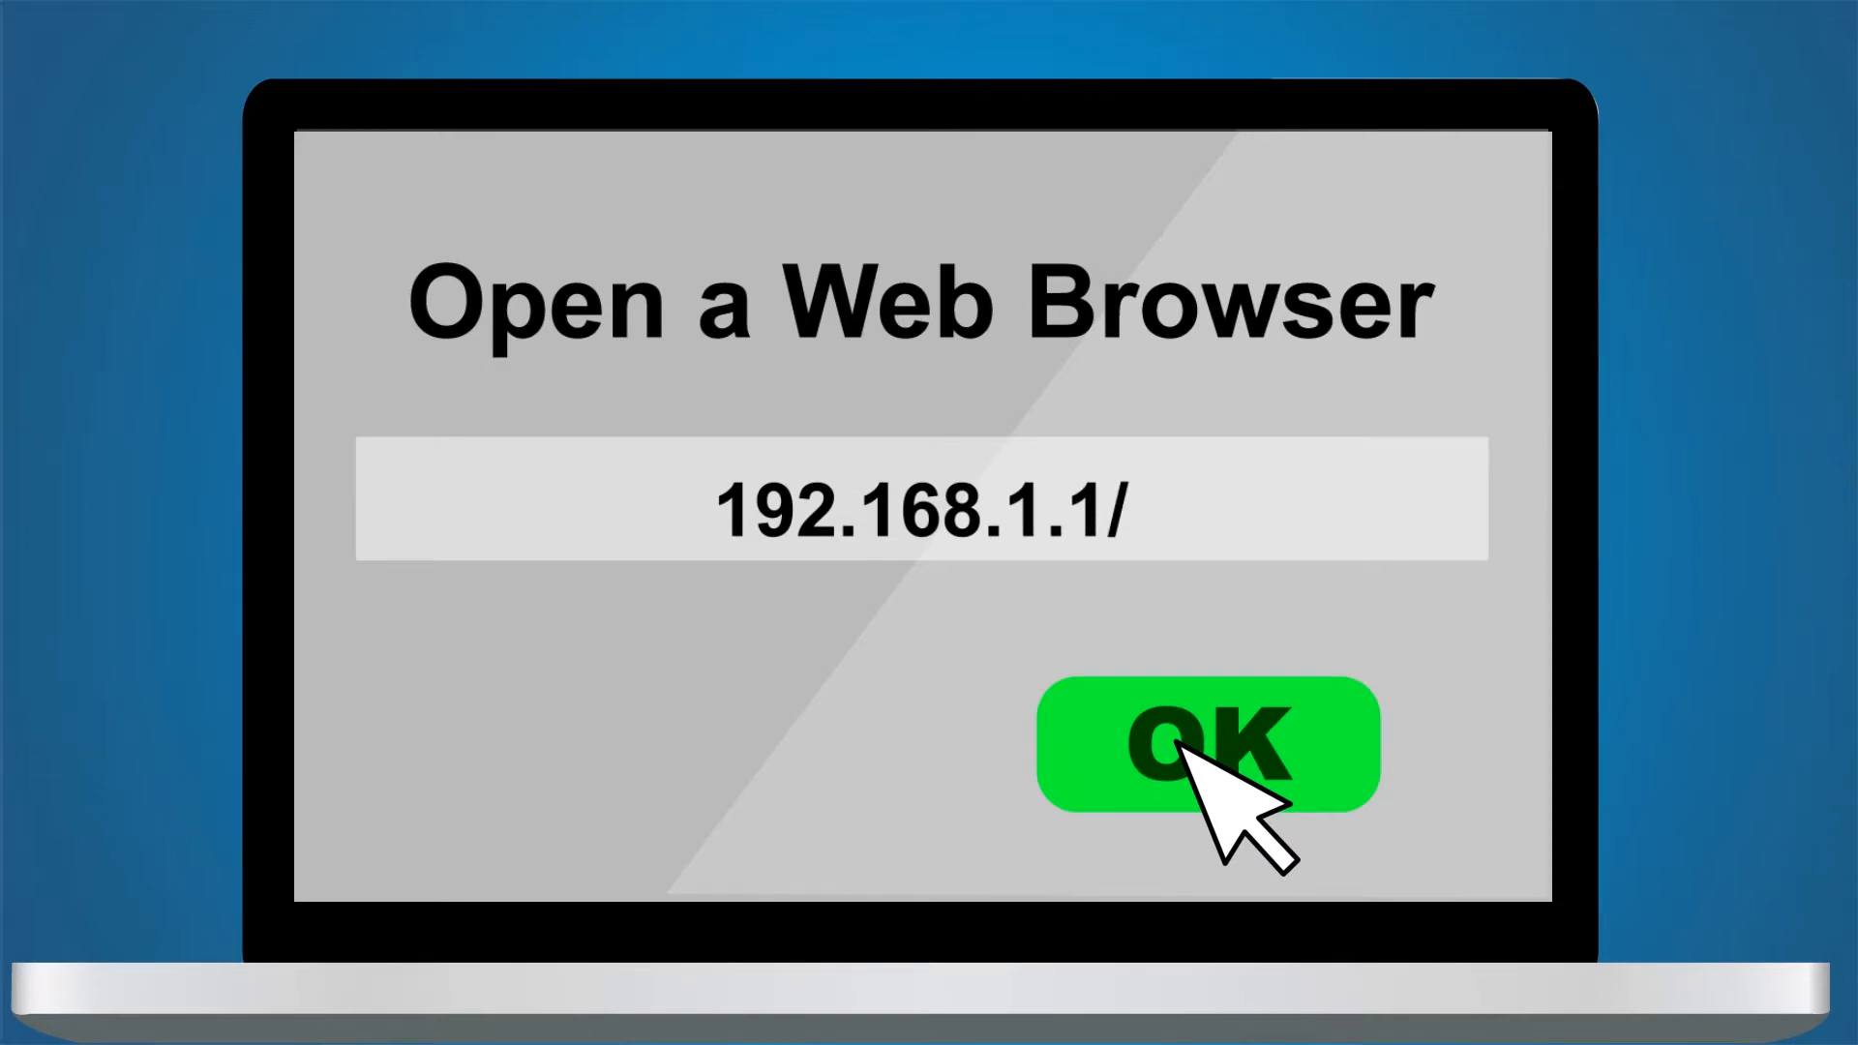
{"action": "left_click", "coordinate": [1206, 743]}
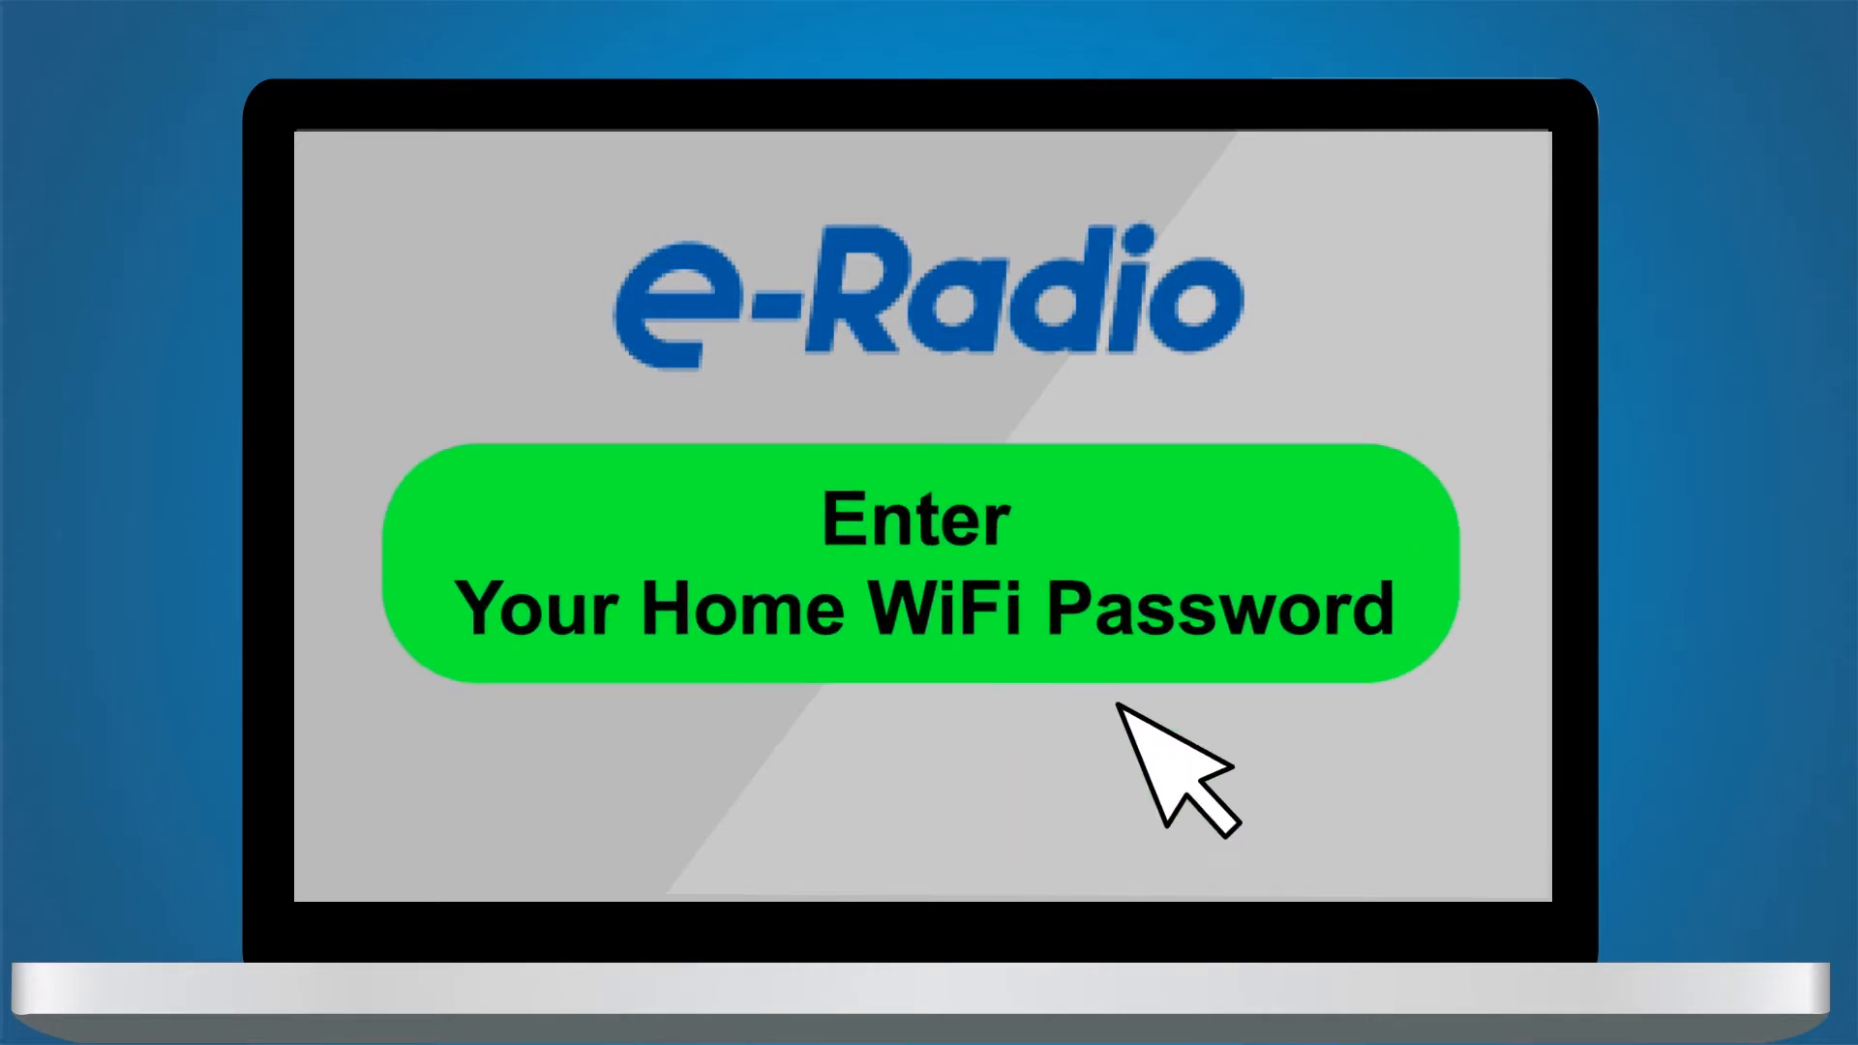
{"action": "mouse_move", "coordinate": [1233, 794]}
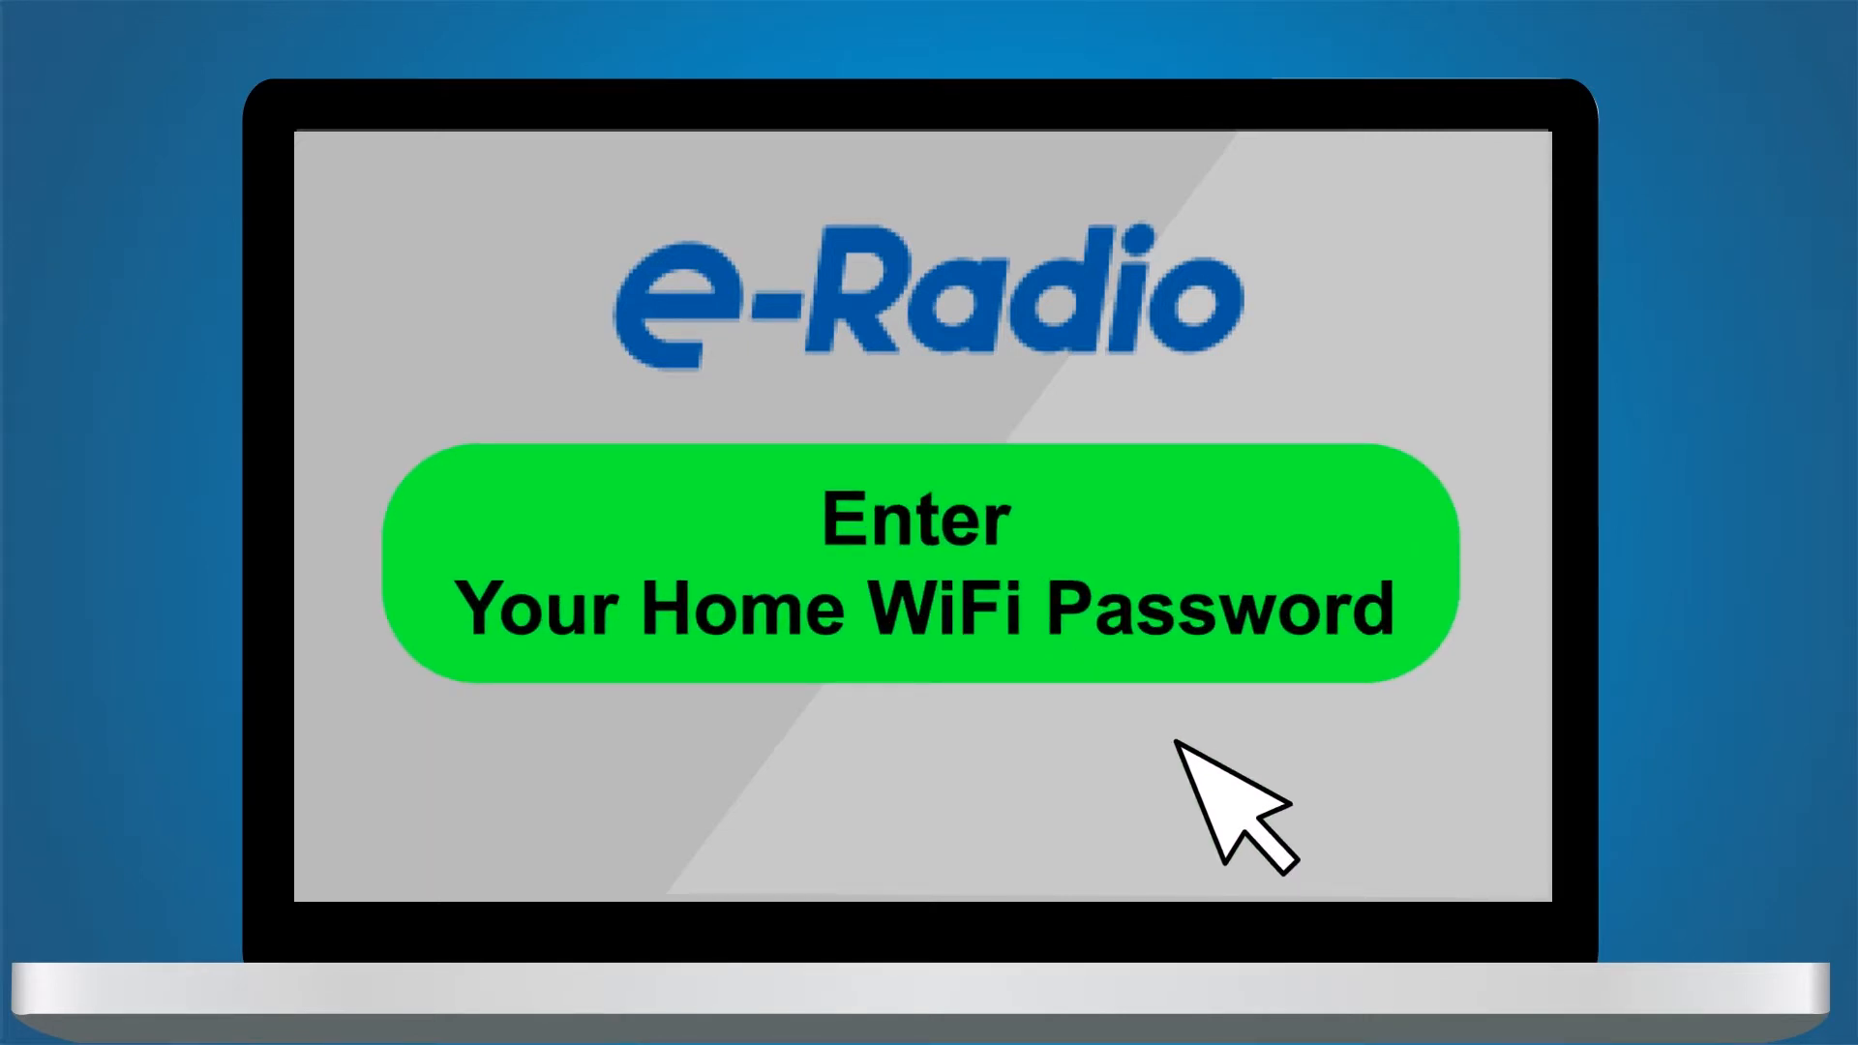